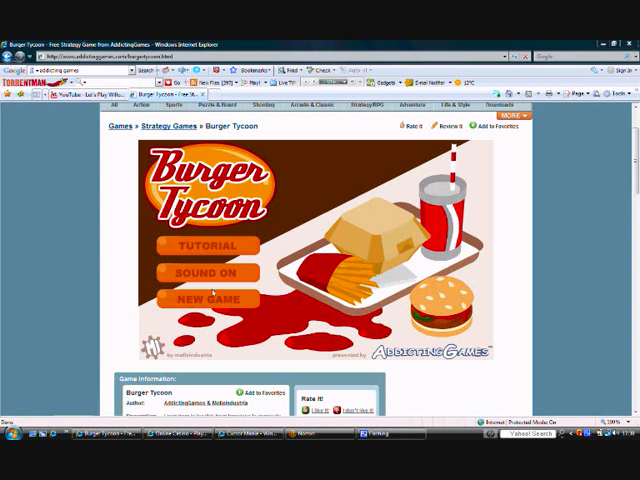
- Start a new Burger Tycoon game from the title screen
click(203, 298)
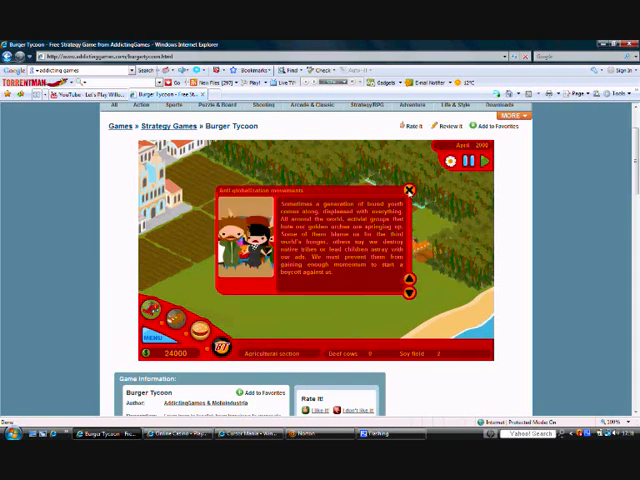
- Dismiss the anti-globalization movements briefing so the farm can run
click(411, 190)
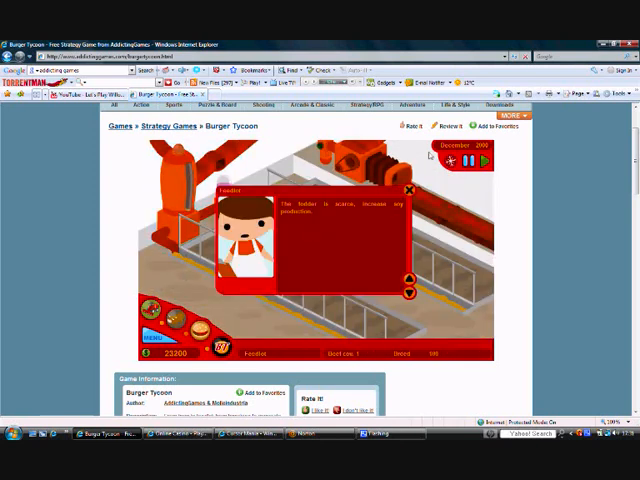
- Dismiss the feedlot's fodder shortage warning
click(411, 188)
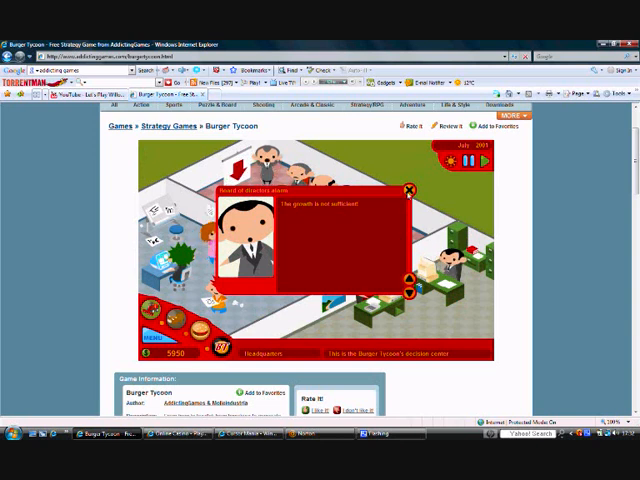
- Dismiss the board of directors' growth alarm and the following popup
click(410, 190)
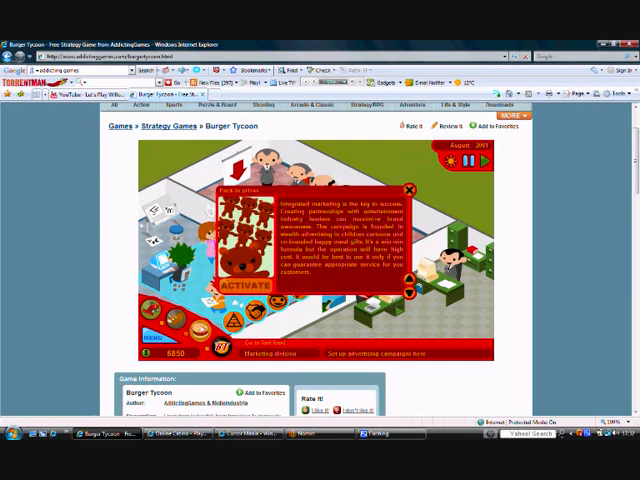
click(411, 187)
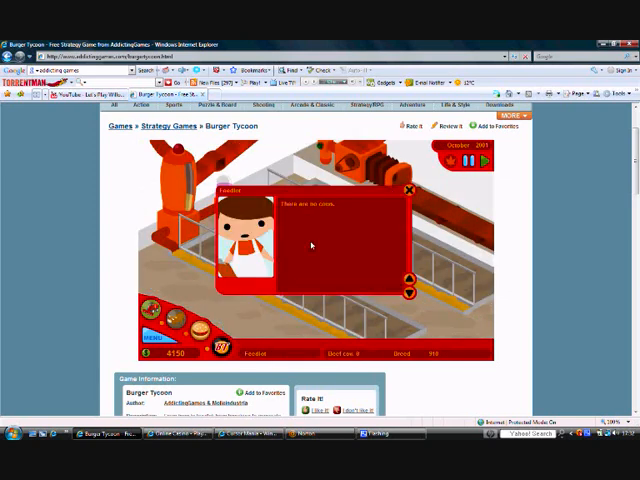
click(413, 190)
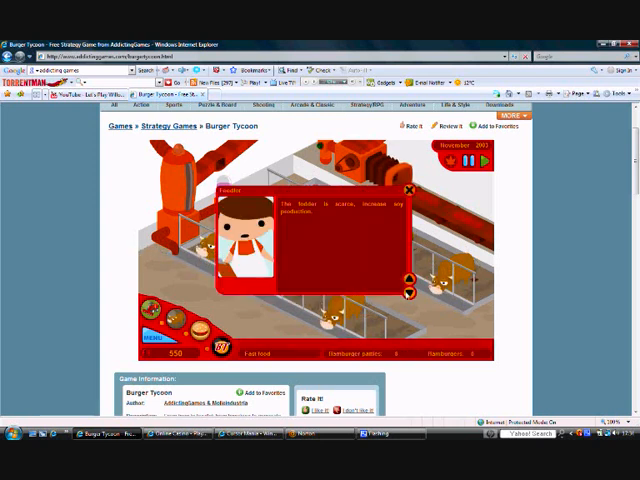
- Dismiss the fodder shortage warning as funds fall to -50
click(413, 190)
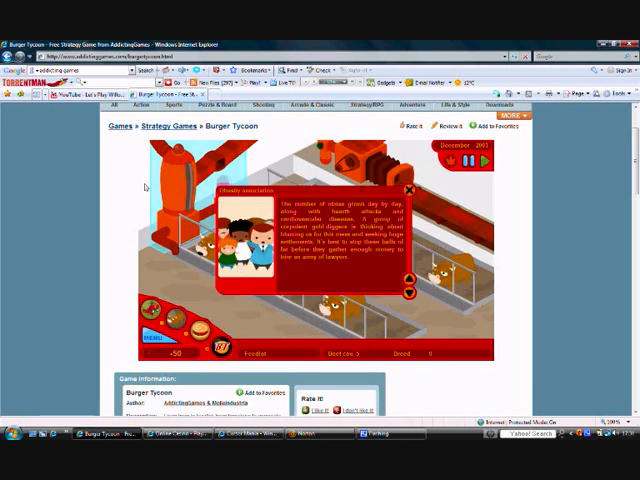
click(414, 189)
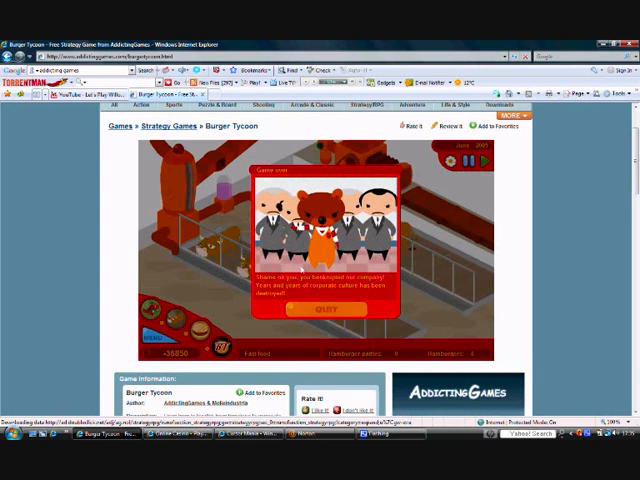
mouse_move(326, 308)
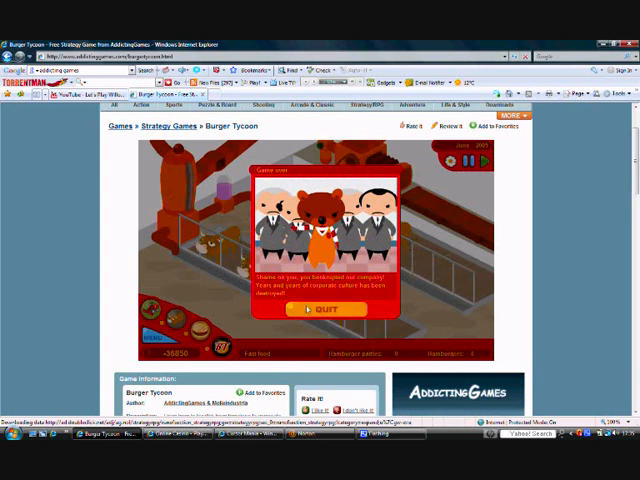